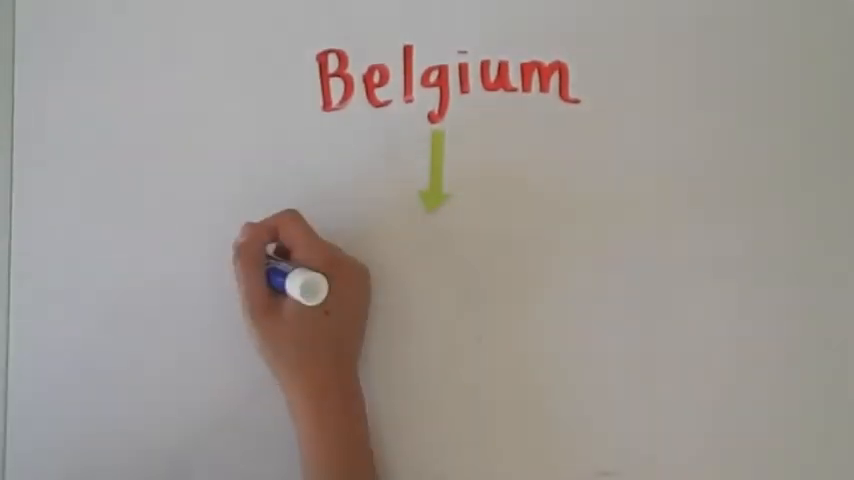
pyautogui.write('Southern California')
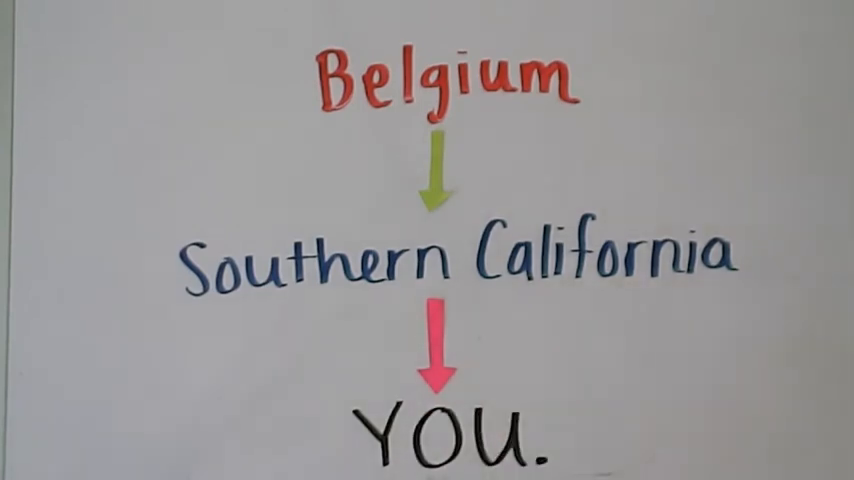
pyautogui.write('$80')
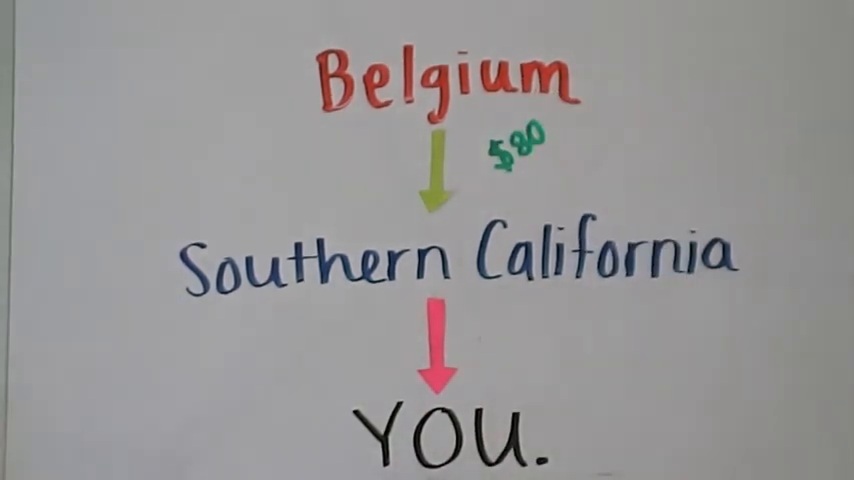